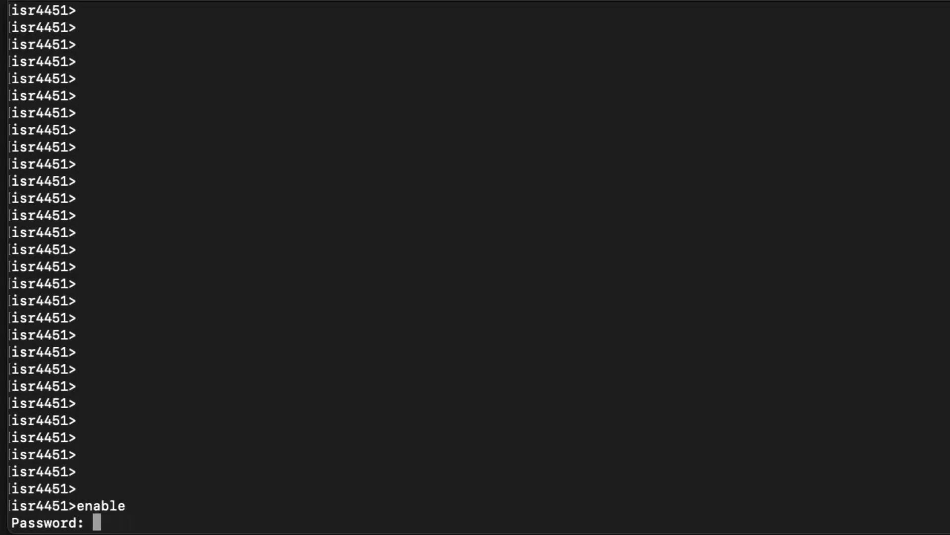
Attempt enable twice with guessed passwords and get % Bad secrets each time.
{"action": "key", "text": "Return"}
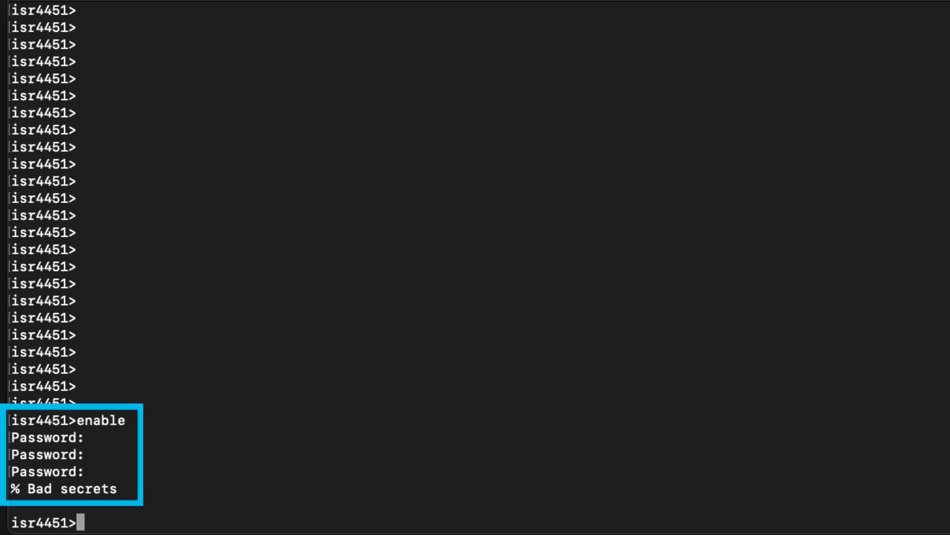
{"action": "type", "text": "ena"}
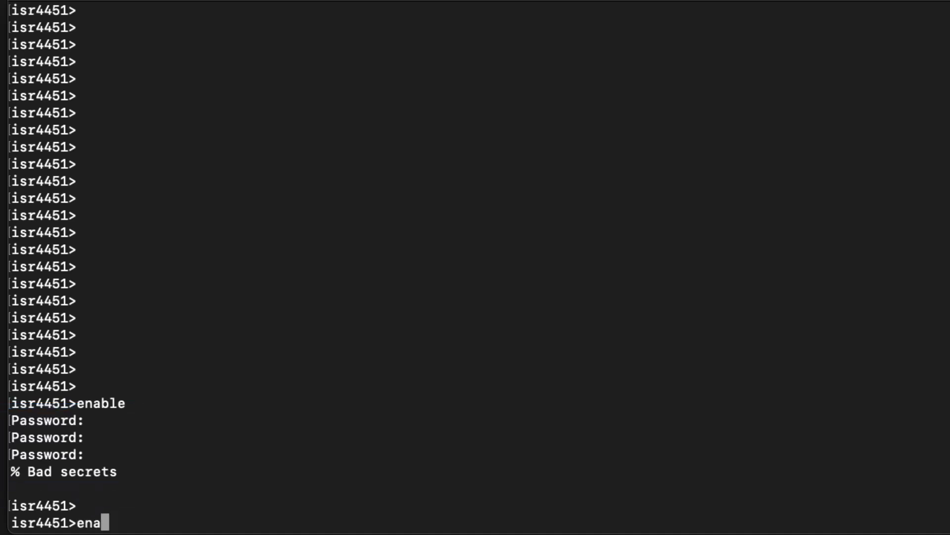
{"action": "key", "text": "Return"}
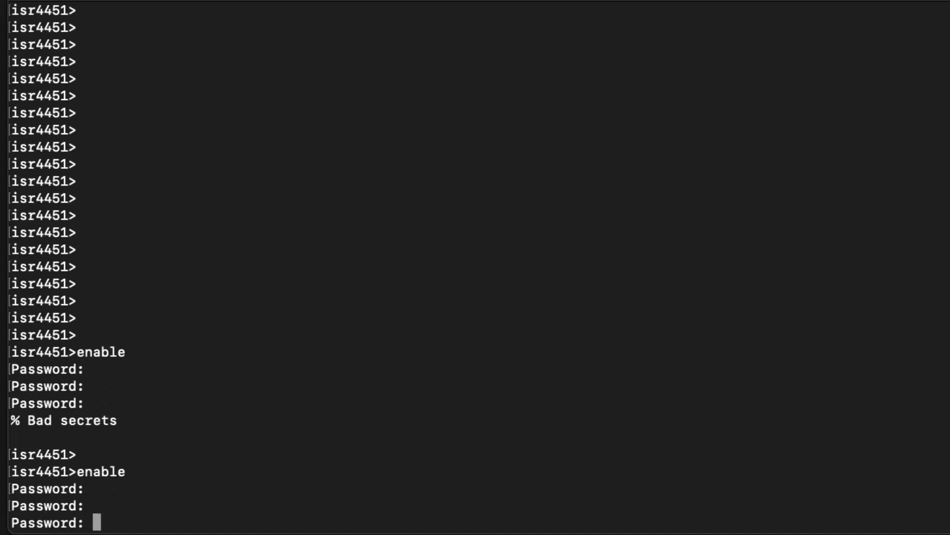
{"action": "key", "text": "Return"}
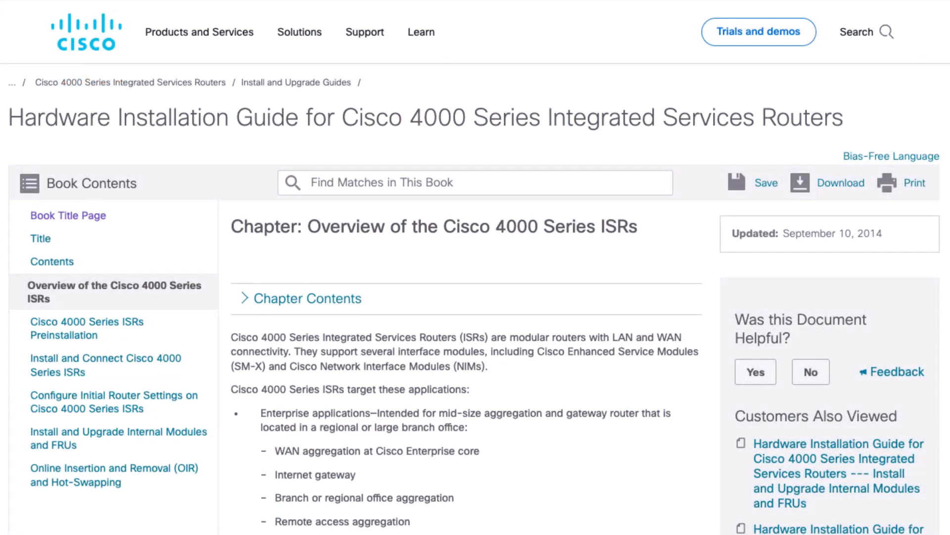
Scroll through the Overview chapter of the Cisco 4000 Series ISR hardware guide.
{"action": "scroll", "scroll_direction": "down", "scroll_amount": 3}
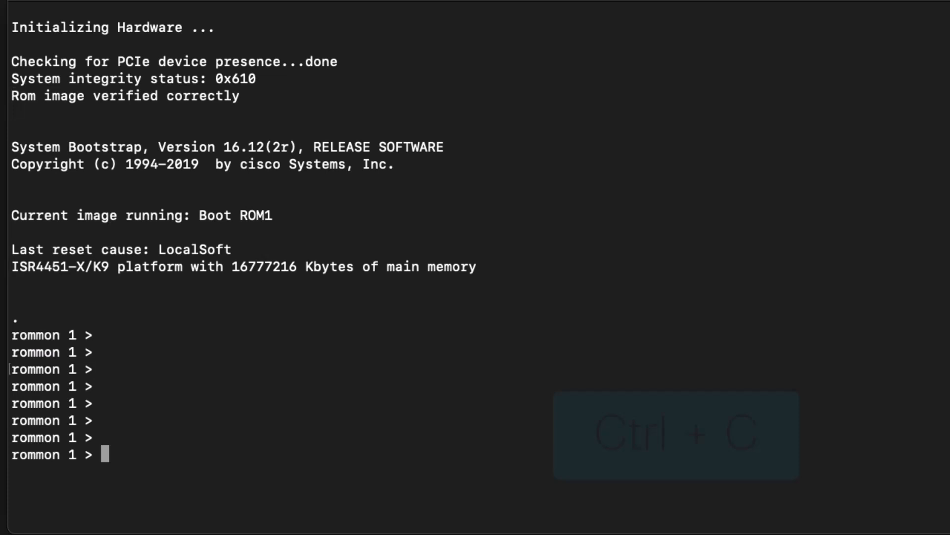
Send a break during boot so the router stops at the rommon 1 > prompt.
{"action": "key", "text": "ctrl+c"}
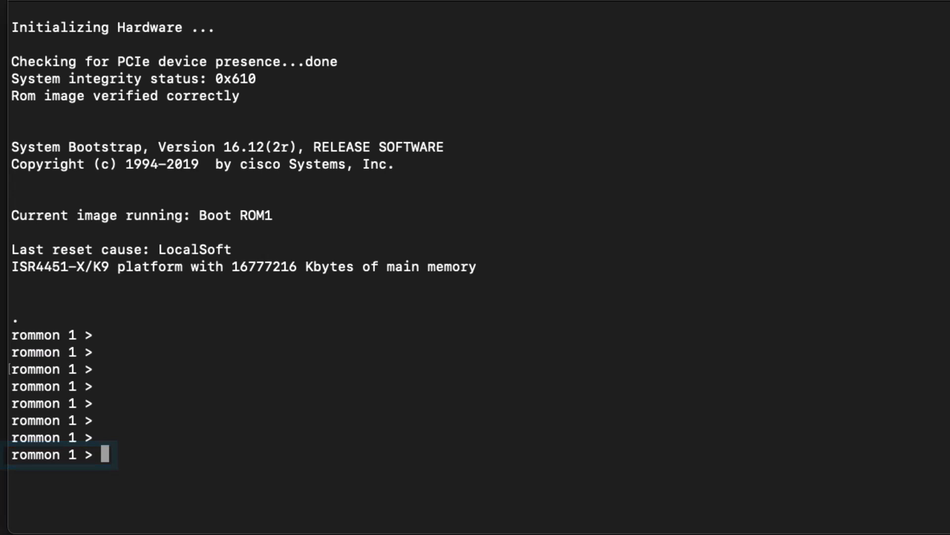
Run confreg 0x2142, sync the setting, and reset the router from ROMMON.
{"action": "type", "text": "confreg"}
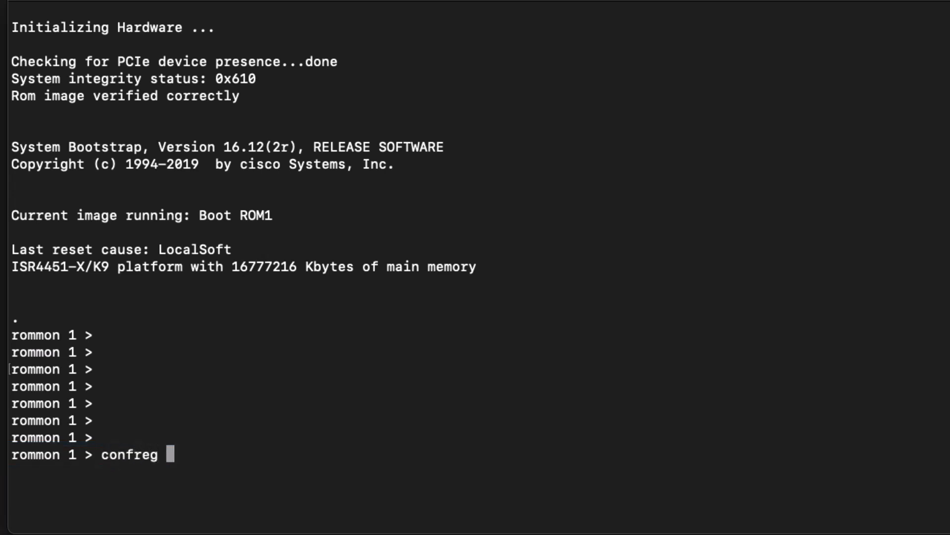
{"action": "type", "text": "0x2142"}
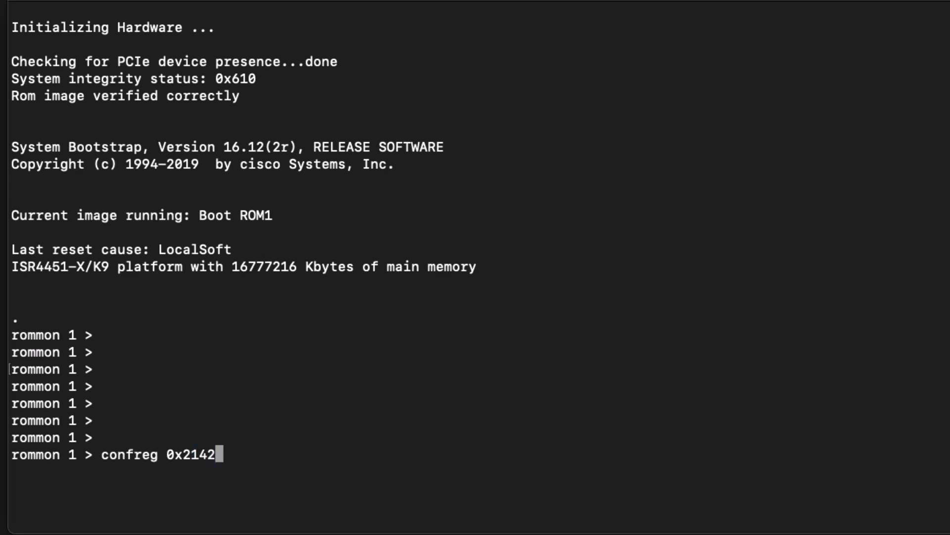
{"action": "key", "text": "Return"}
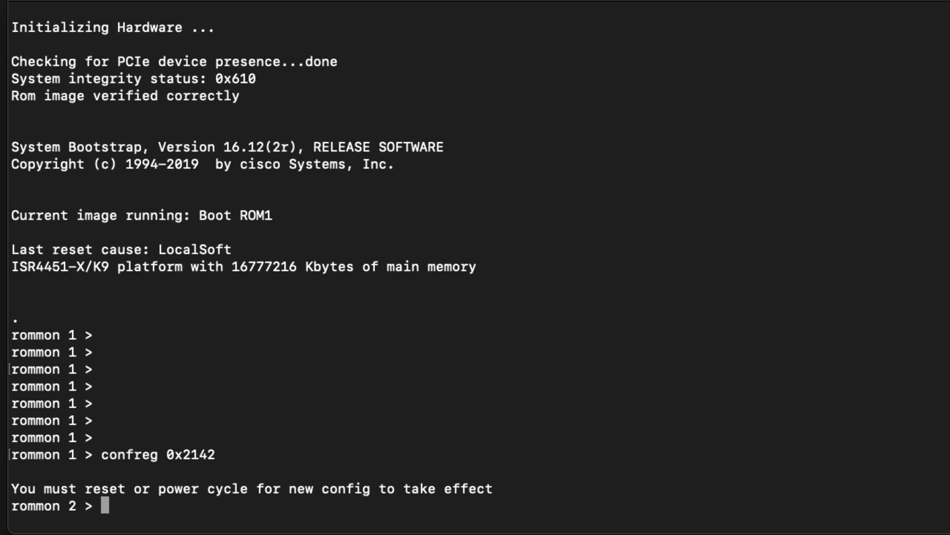
{"action": "type", "text": "sync"}
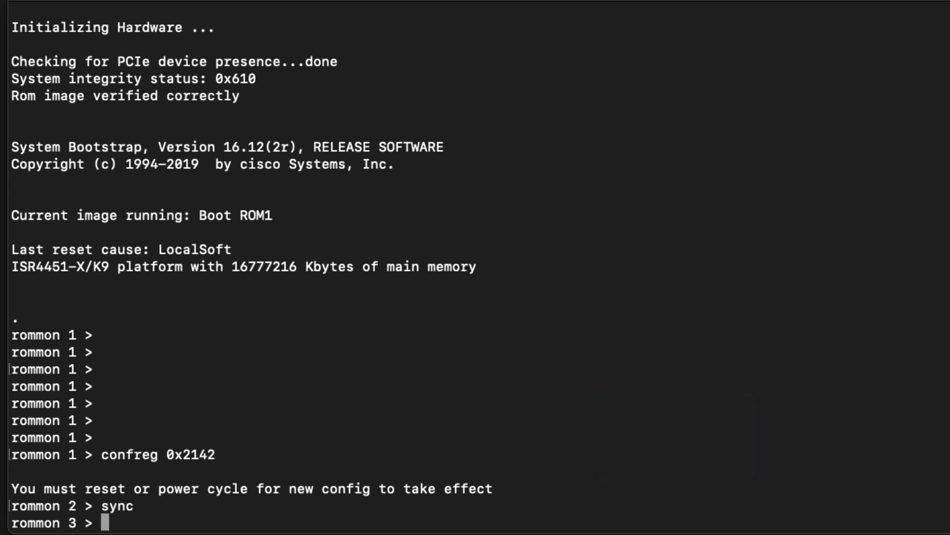
{"action": "type", "text": "reset"}
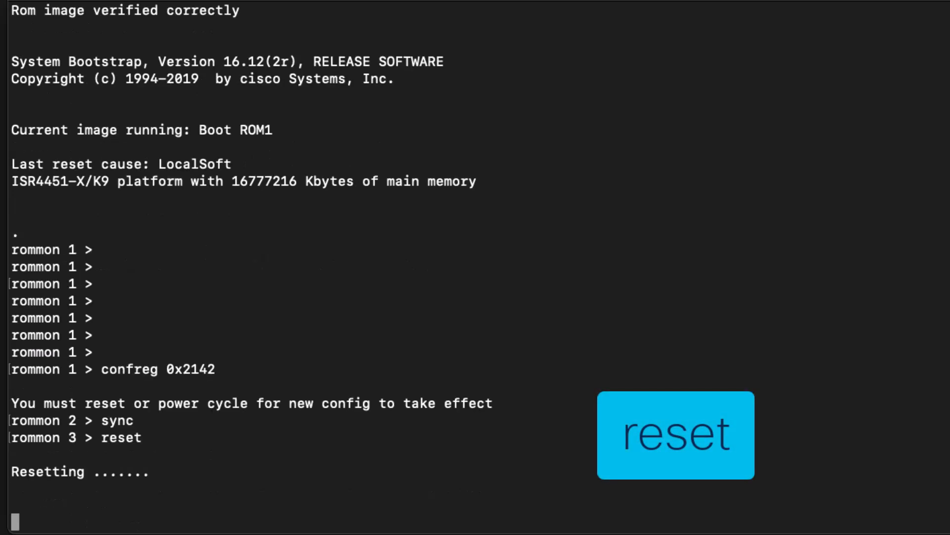
{"action": "left_click", "coordinate": [675, 435]}
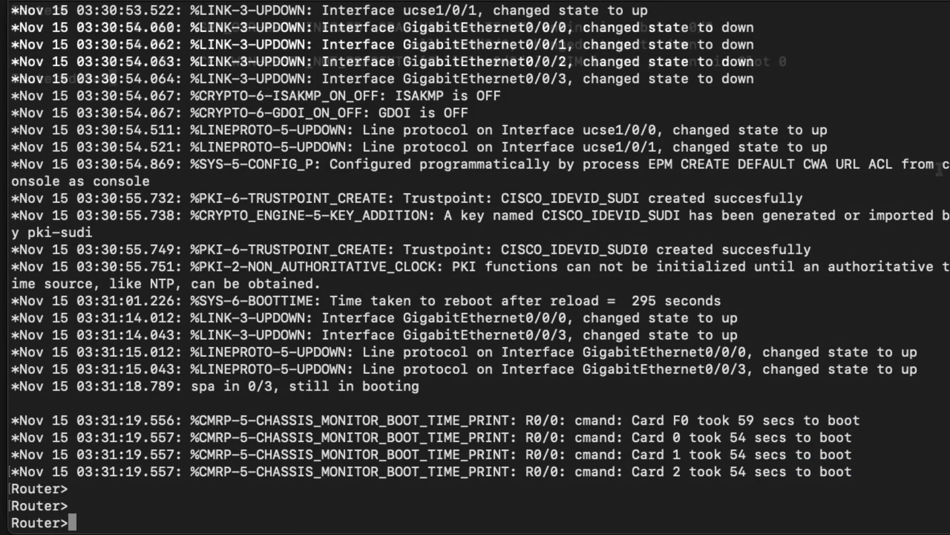
Reach the Router# prompt via enable with no password requested.
{"action": "key", "text": "Return"}
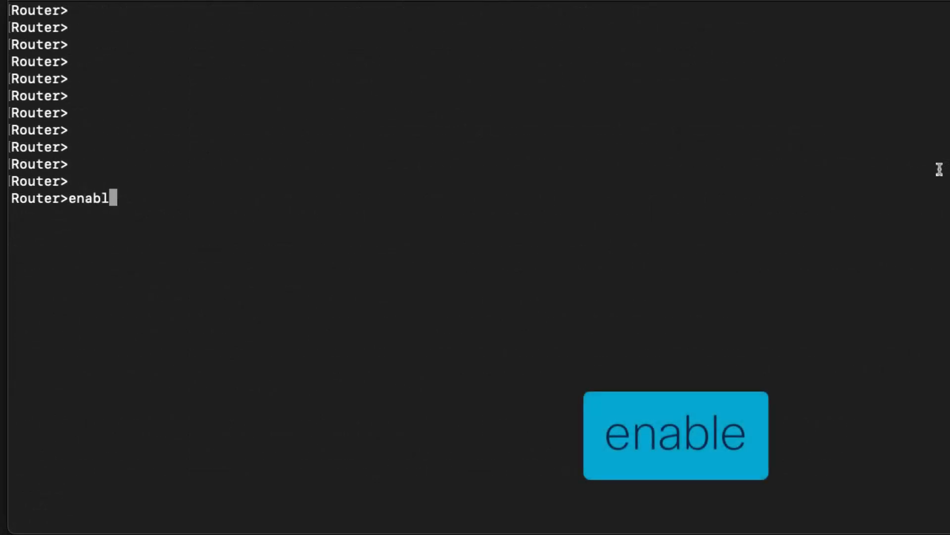
{"action": "key", "text": "Return"}
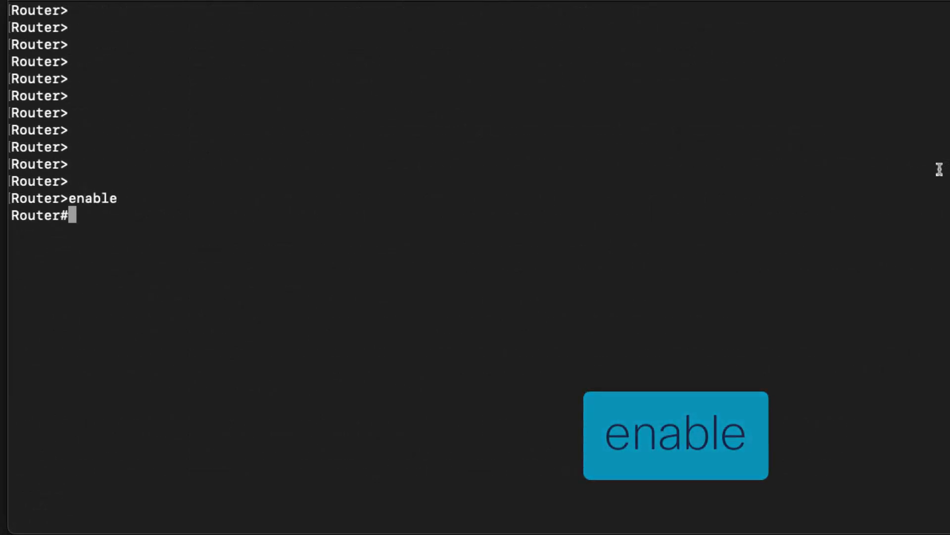
{"action": "left_click", "coordinate": [676, 435]}
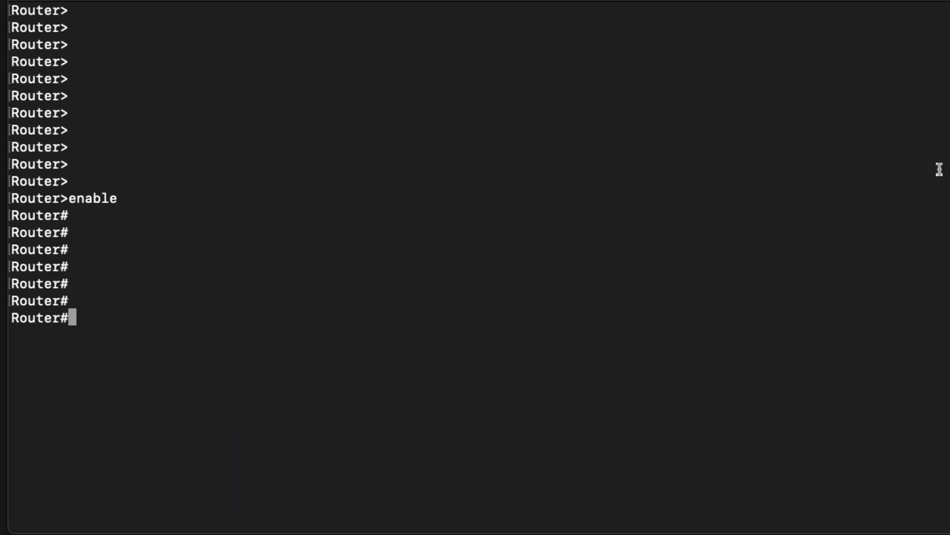
Copy startup-config to running-config, restoring the isr4451 hostname and settings.
{"action": "type", "text": "copy"}
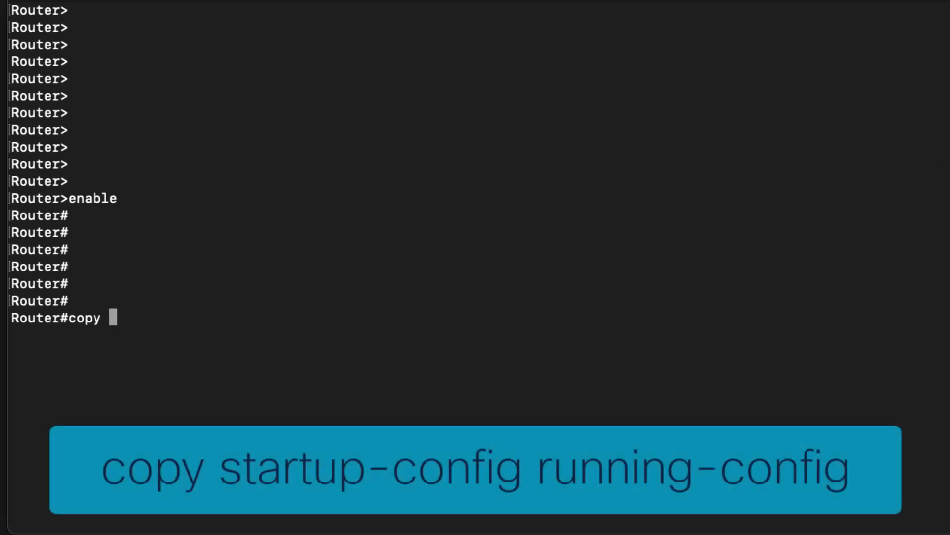
{"action": "type", "text": "startup-config ru"}
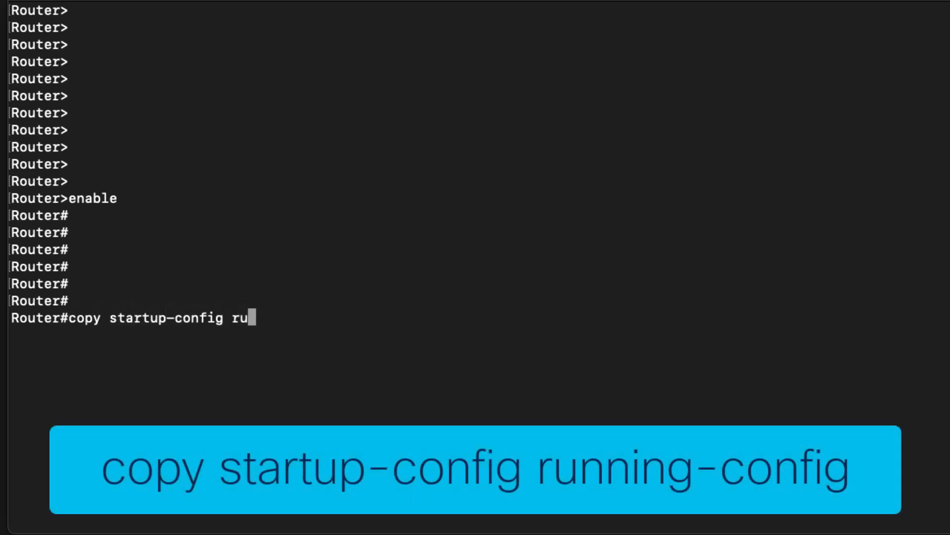
{"action": "key", "text": "Return"}
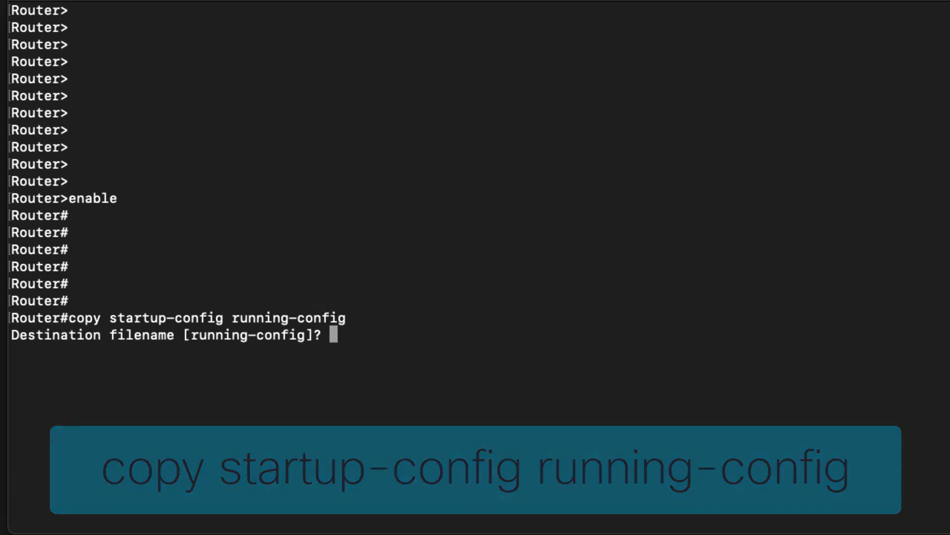
{"action": "key", "text": "Return"}
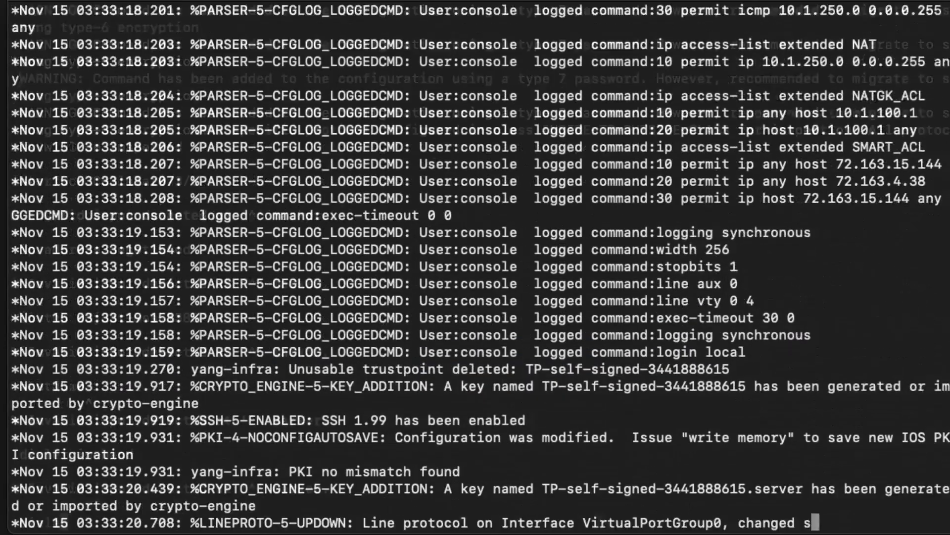
{"action": "scroll", "scroll_direction": "down", "scroll_amount": 3}
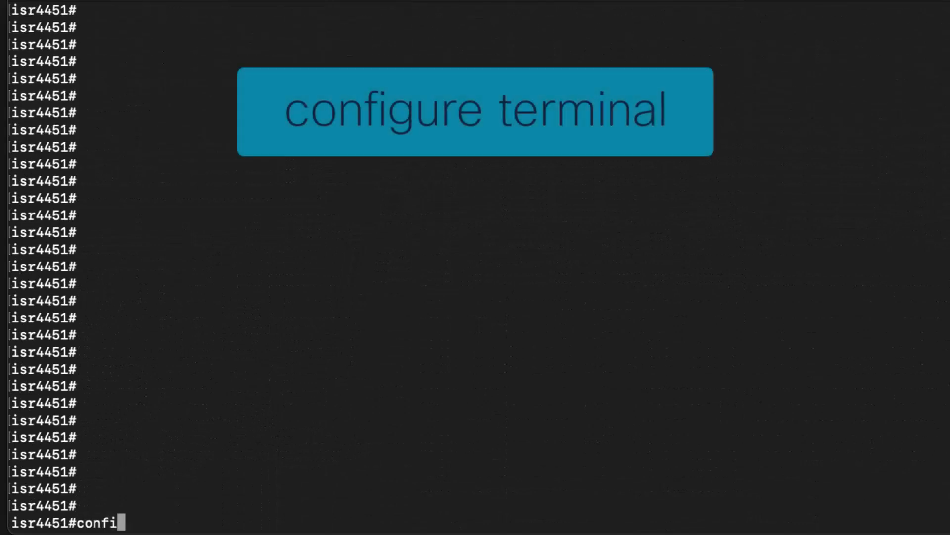
{"action": "key", "text": "Return"}
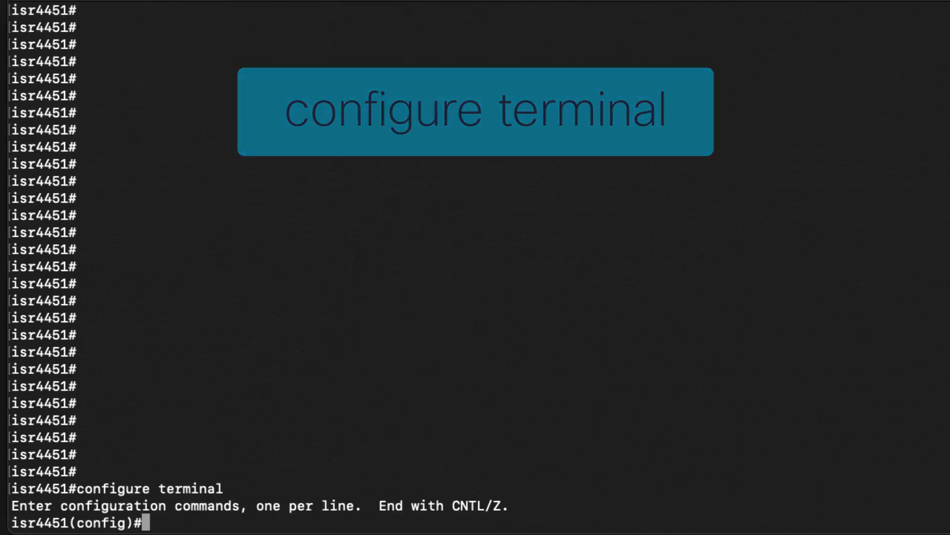
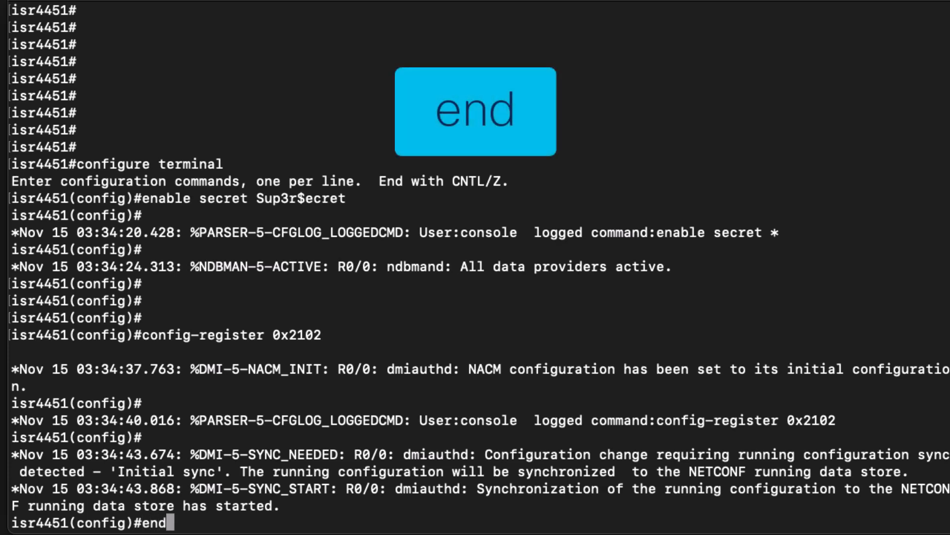
{"action": "key", "text": "Return"}
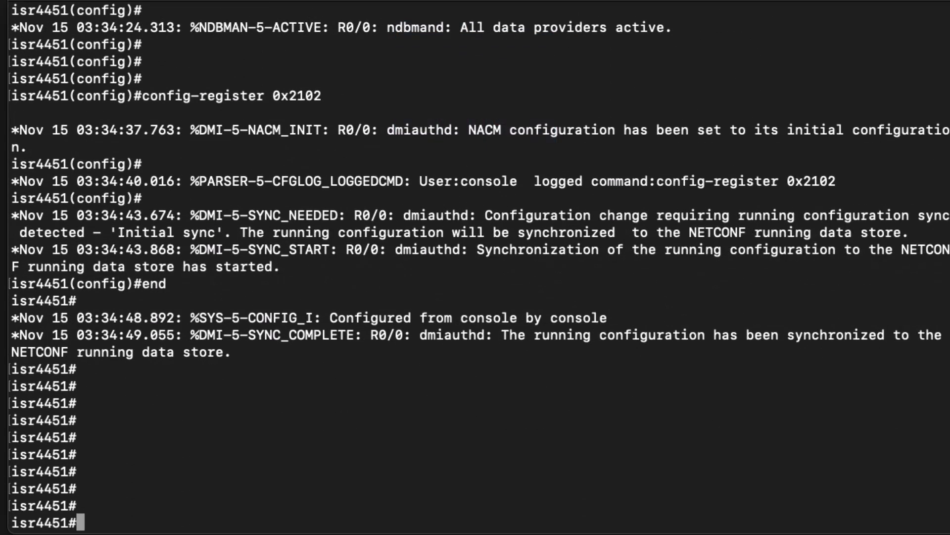
Save running-config to startup-config with OK result and issue reload.
{"action": "type", "text": "copy running-config st"}
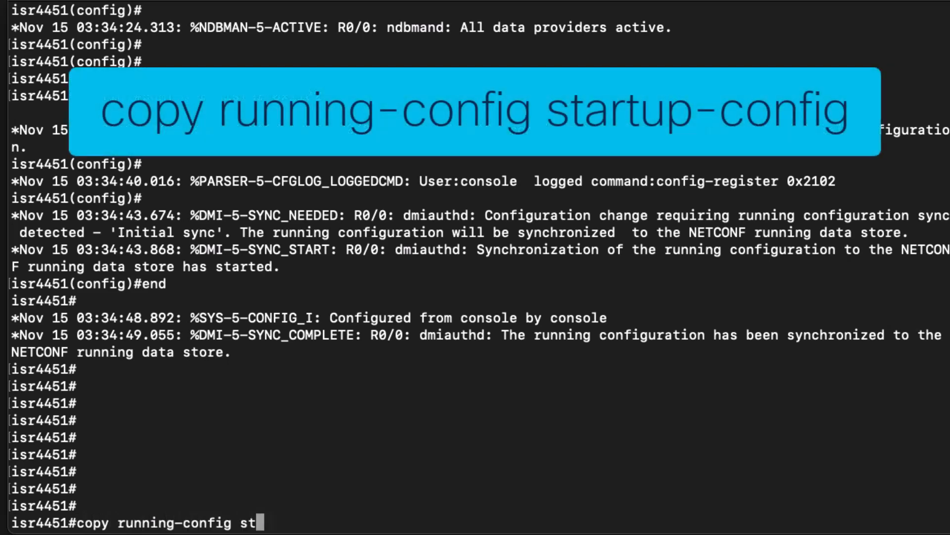
{"action": "key", "text": "Return"}
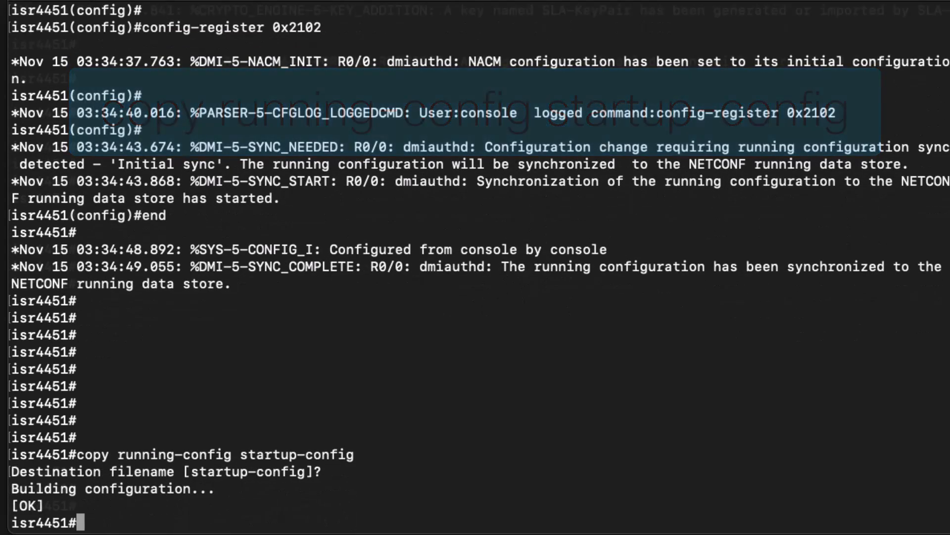
{"action": "type", "text": "reload"}
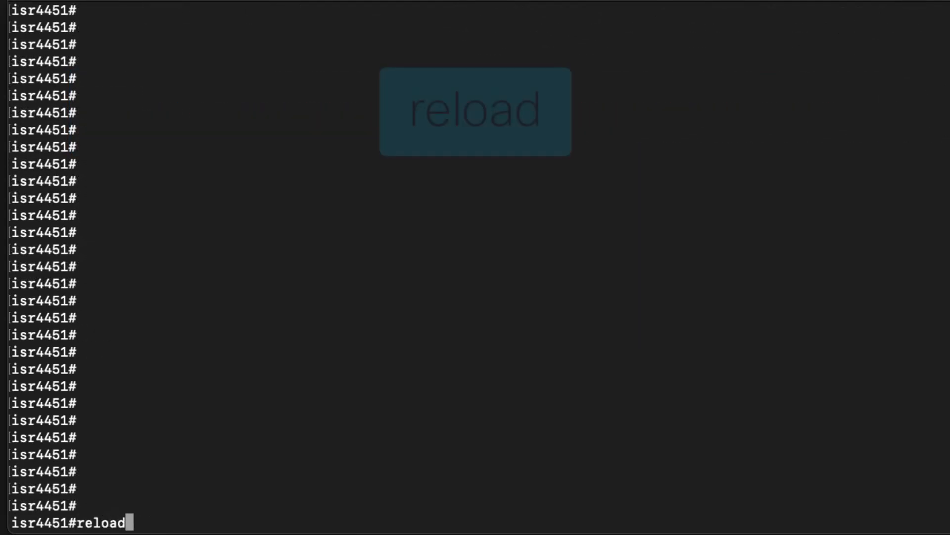